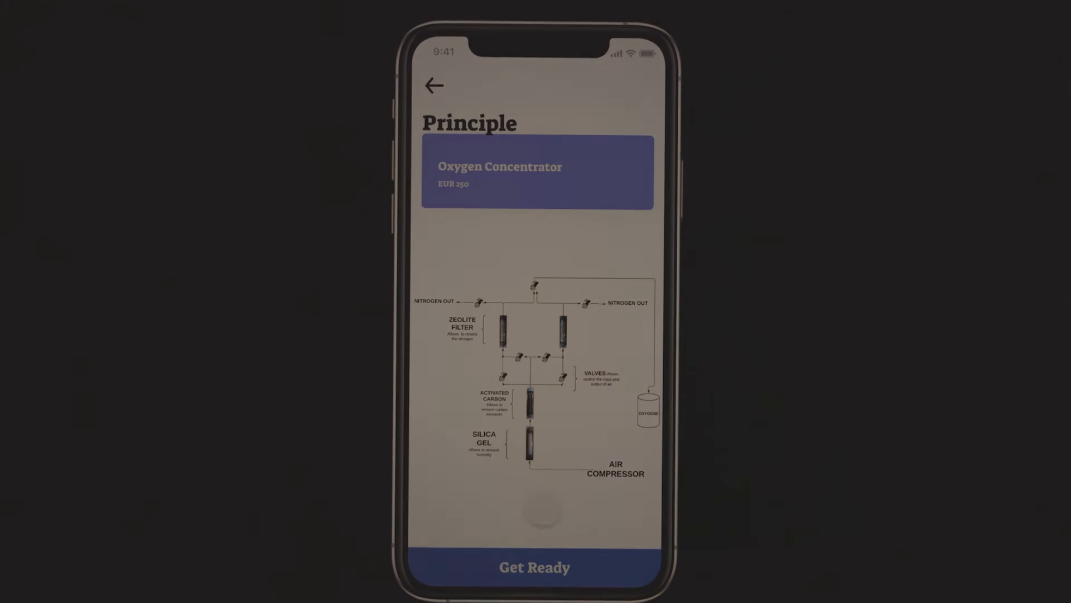
Step: Go from the Principle screen to the Materials List, view Electrical Valve details, and continue past them
{"action": "left_click", "coordinate": [533, 566]}
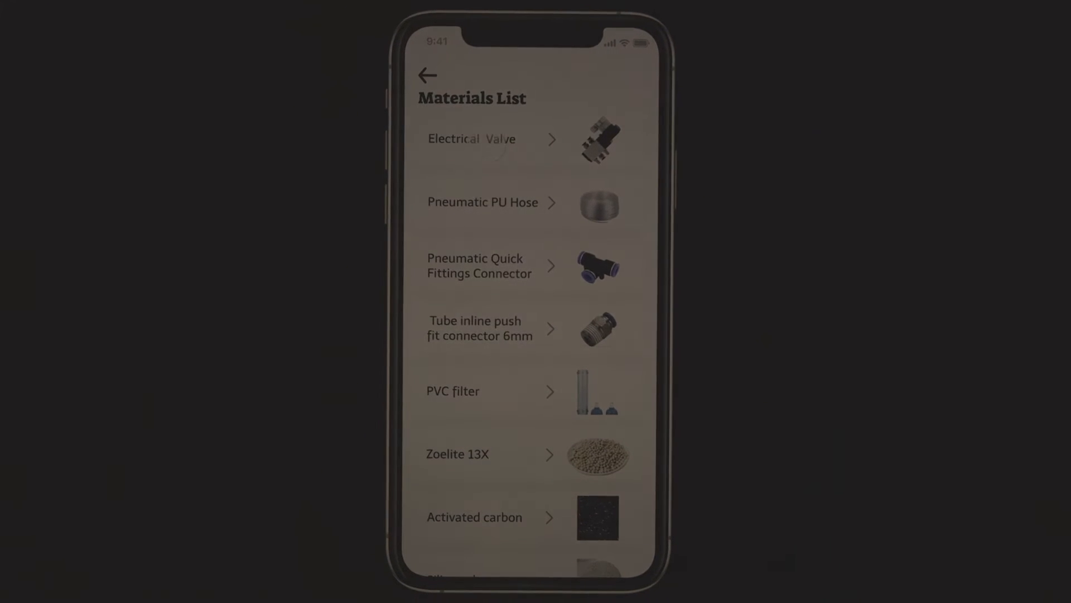
{"action": "left_click", "coordinate": [486, 139]}
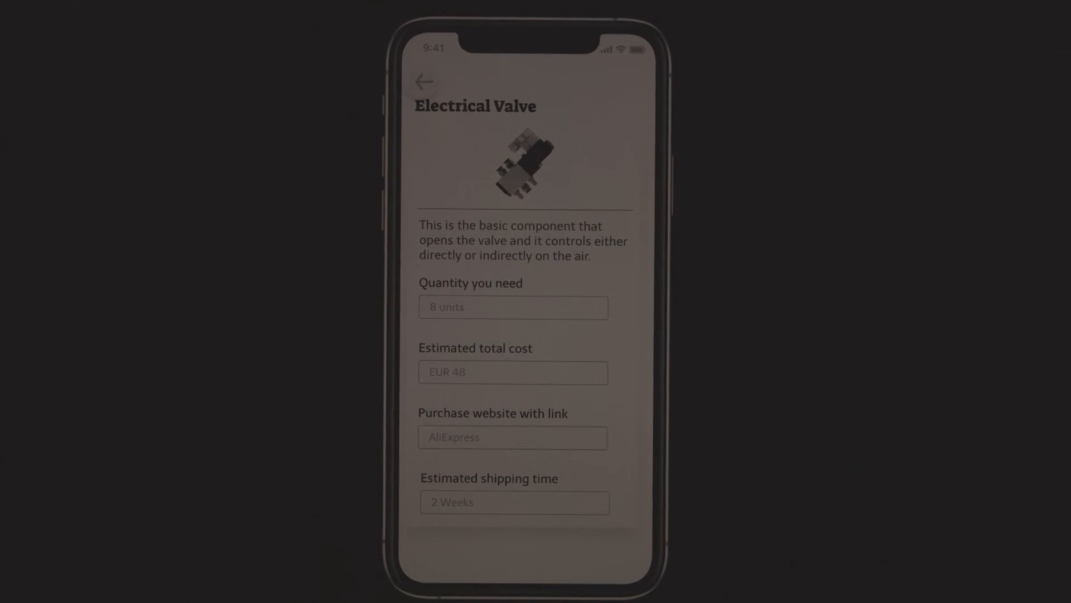
{"action": "left_click", "coordinate": [422, 82]}
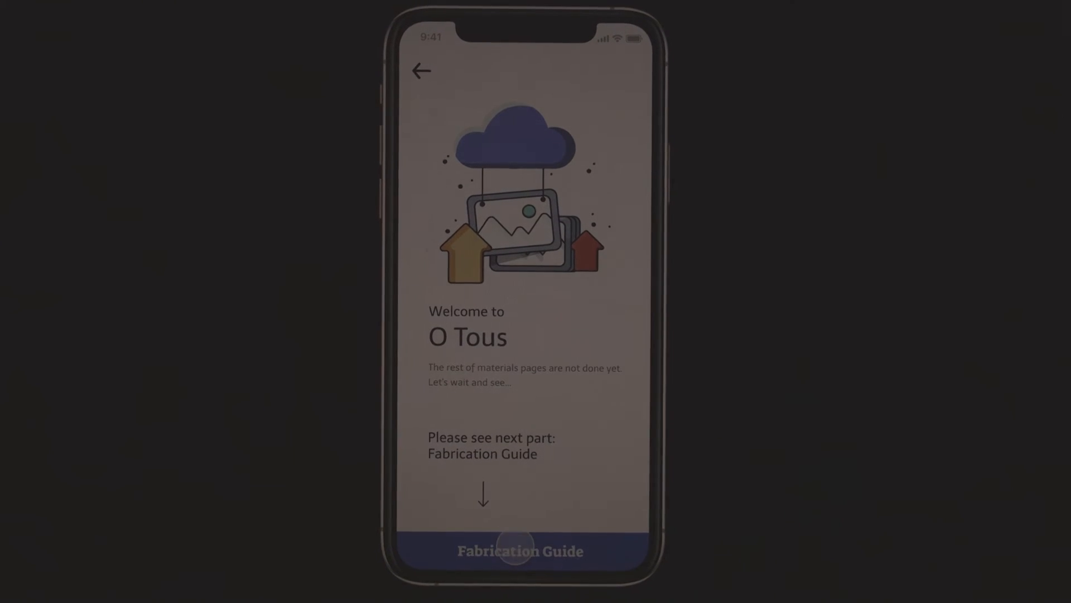
Step: Start the Fabrication Guide from the Welcome to O Tous screen
{"action": "left_click", "coordinate": [520, 550]}
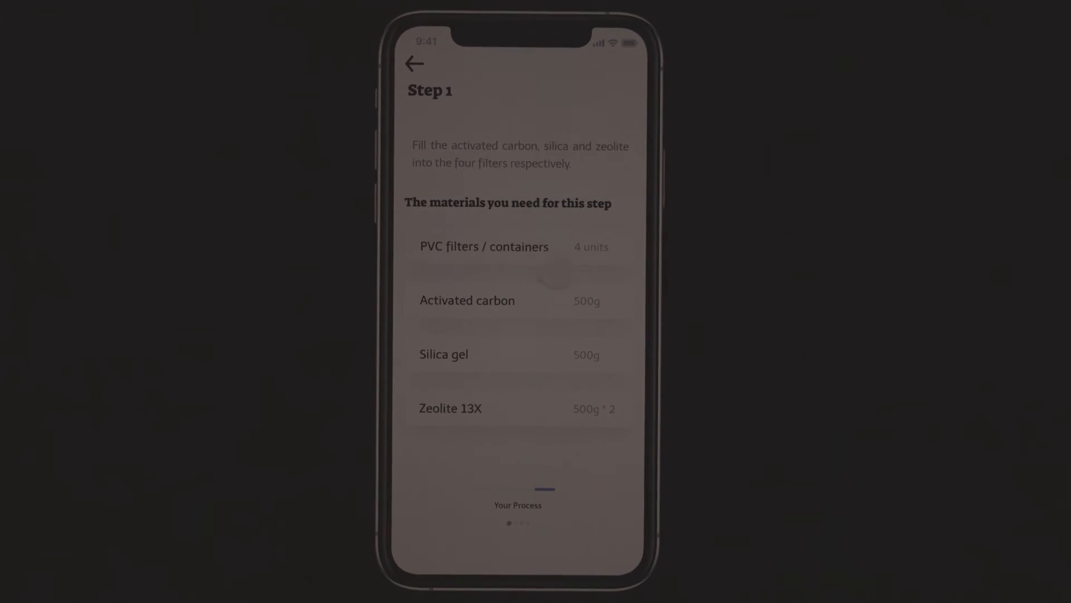